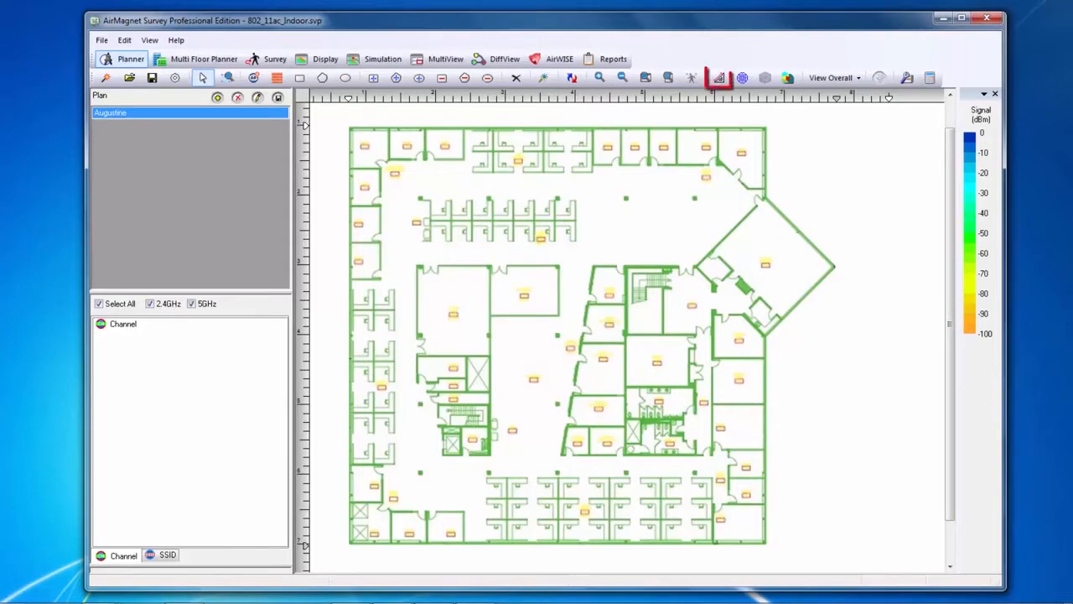
Try the distance measure tool and dismiss the recalibrate-dimensions prompt.
{"action": "left_click", "coordinate": [718, 77]}
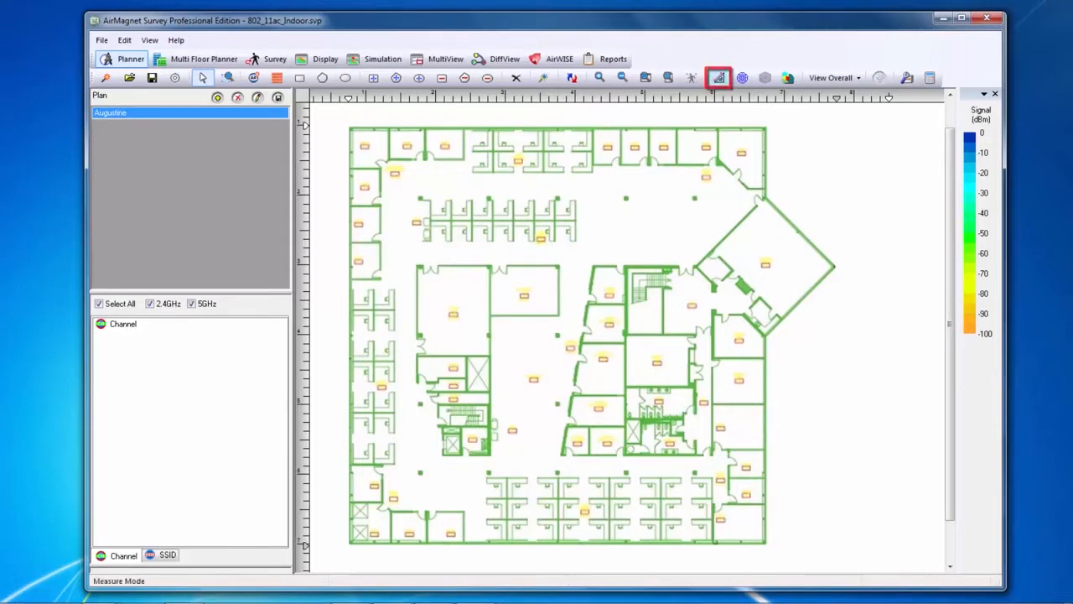
{"action": "left_click", "coordinate": [718, 77]}
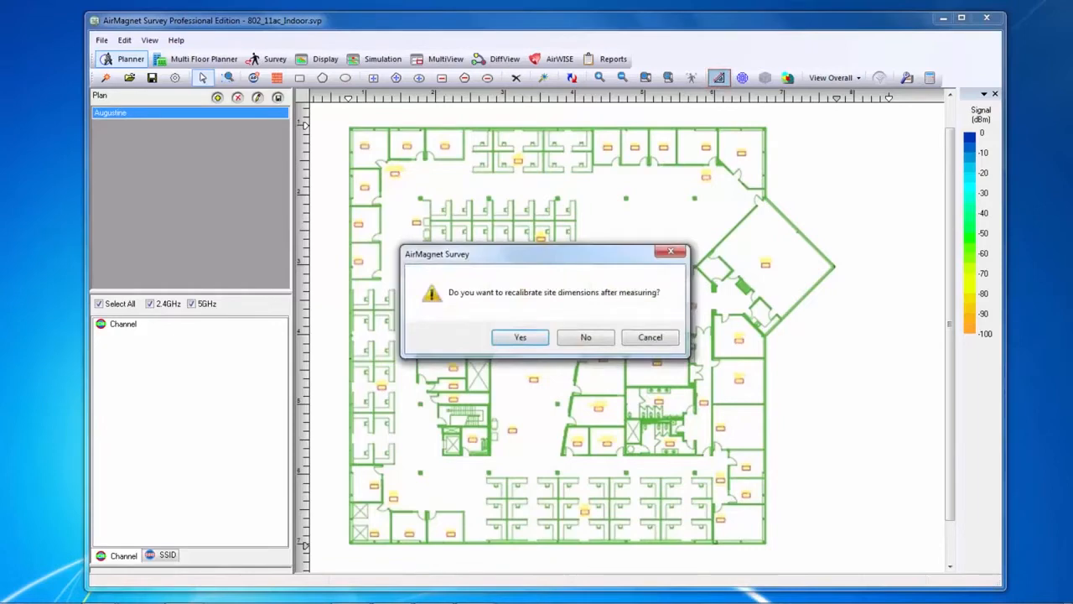
{"action": "left_click", "coordinate": [585, 338]}
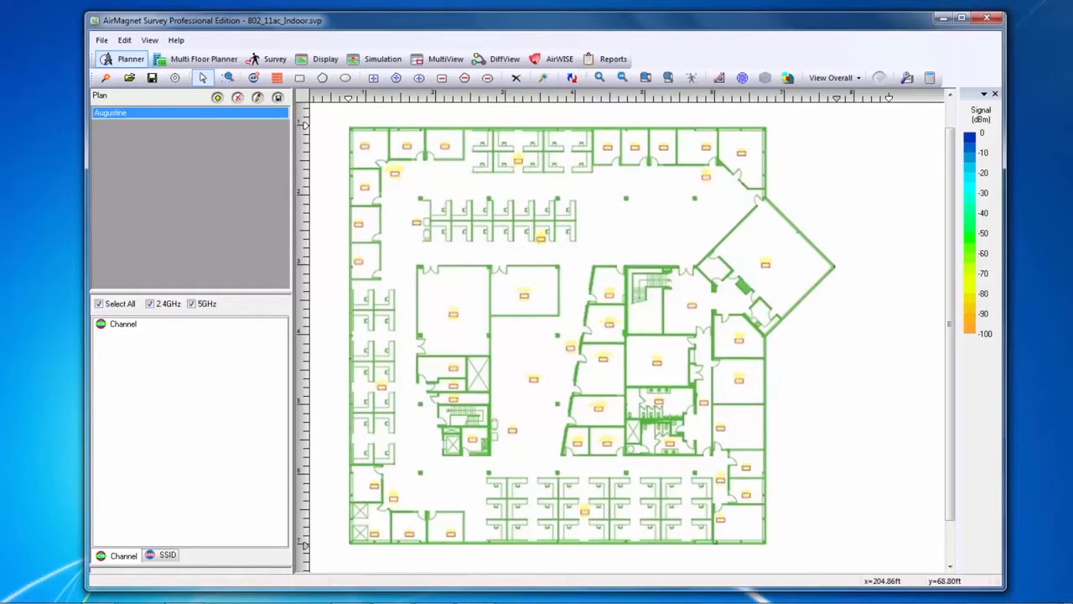
Choose Dry Wall (4 dB) as wall material and select the left-of-centre L-shaped room walls.
{"action": "left_click", "coordinate": [276, 77]}
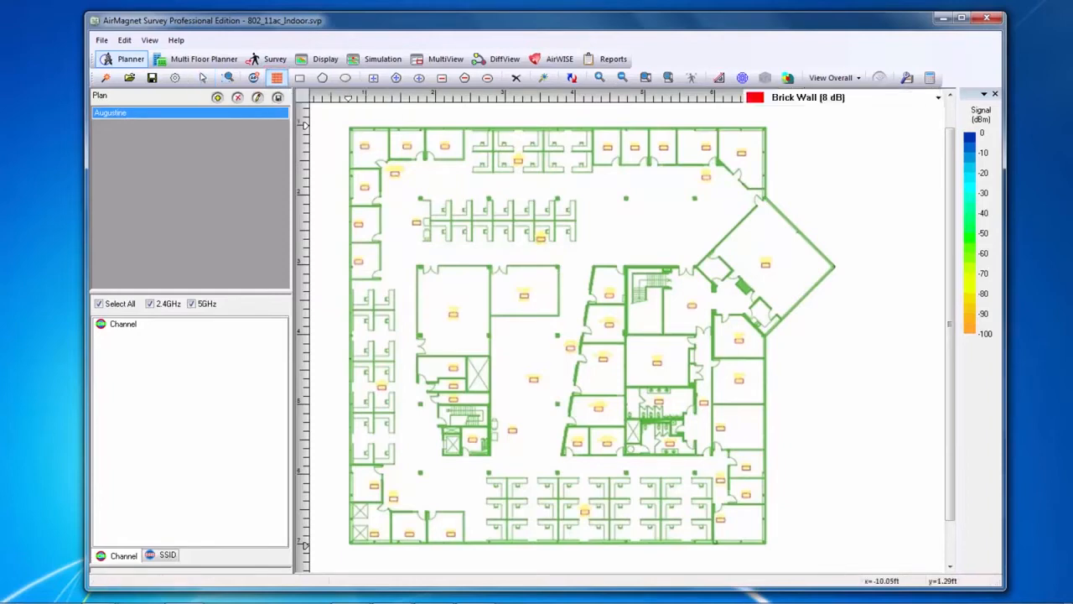
{"action": "left_click", "coordinate": [936, 97]}
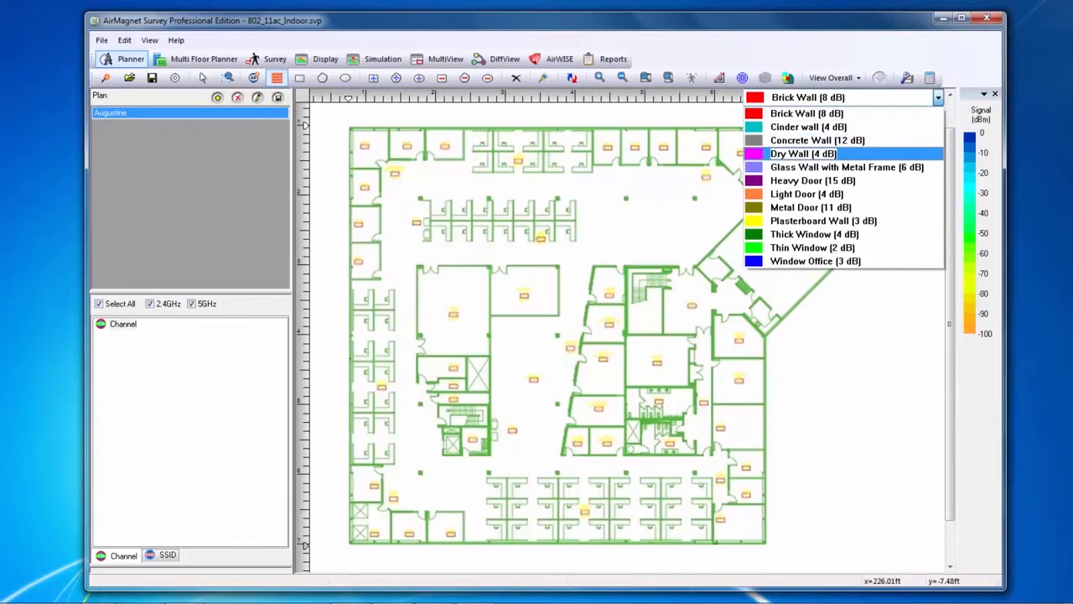
{"action": "left_click", "coordinate": [802, 155]}
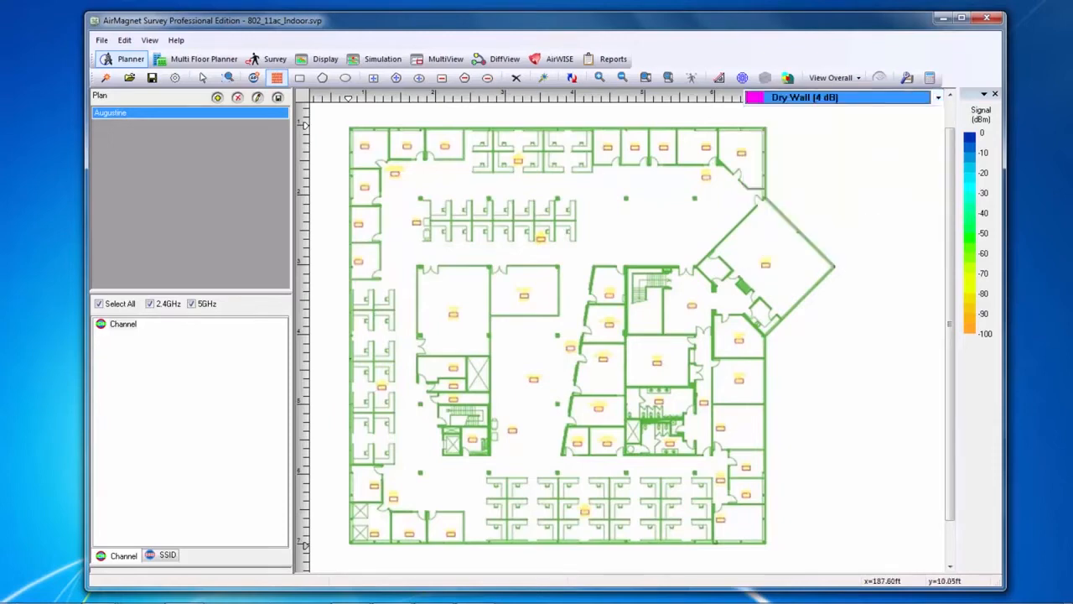
{"action": "left_click_drag", "start_coordinate": [419, 267], "coordinate": [560, 317]}
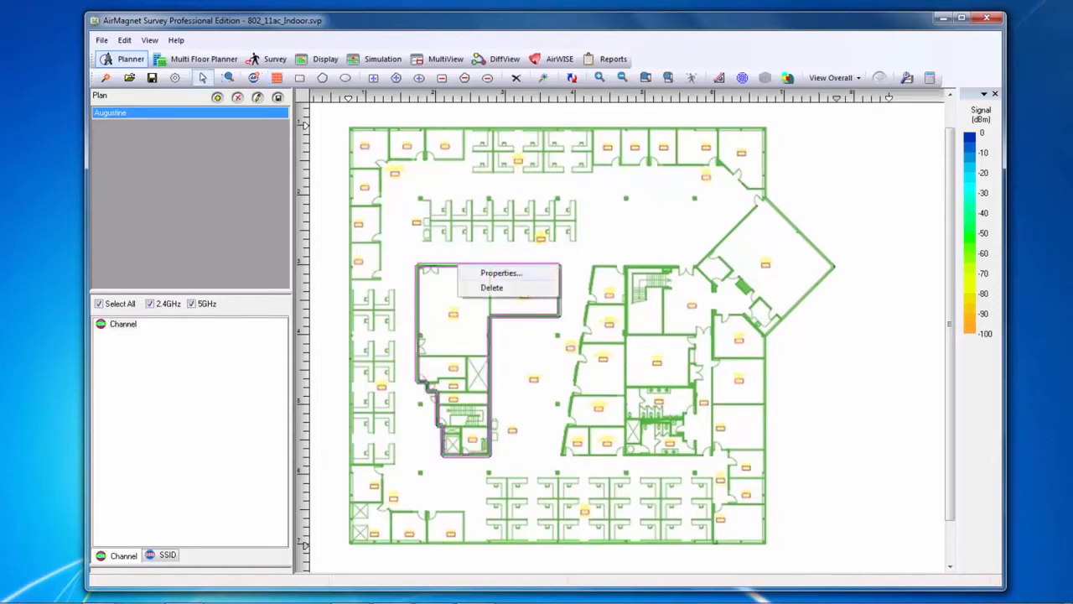
Apply Dry Wall (4 dB) to the selected room walls via Wall Properties.
{"action": "left_click", "coordinate": [500, 271]}
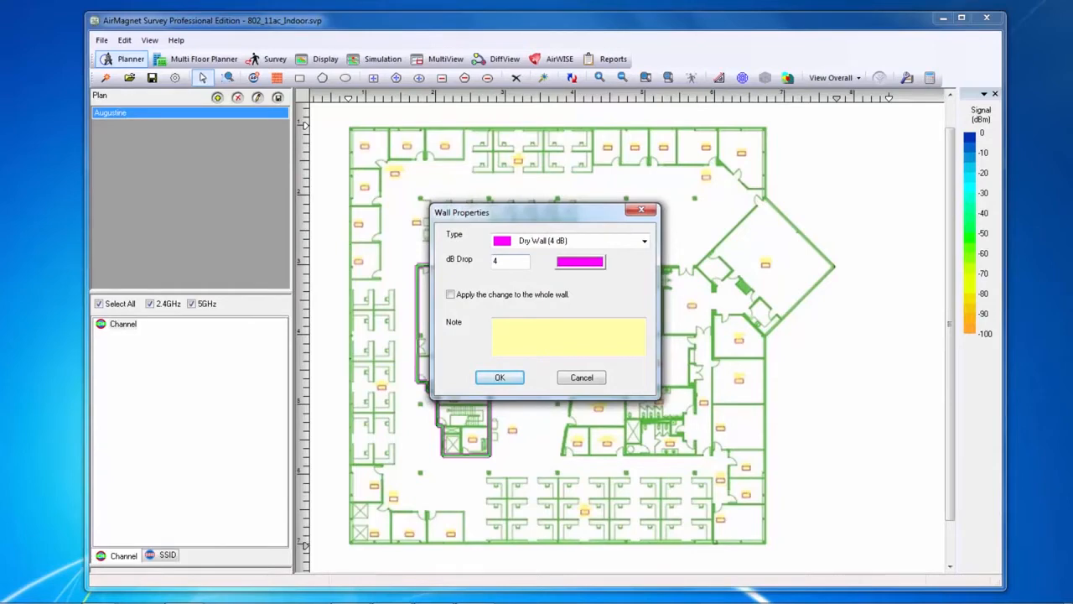
{"action": "left_click", "coordinate": [500, 378]}
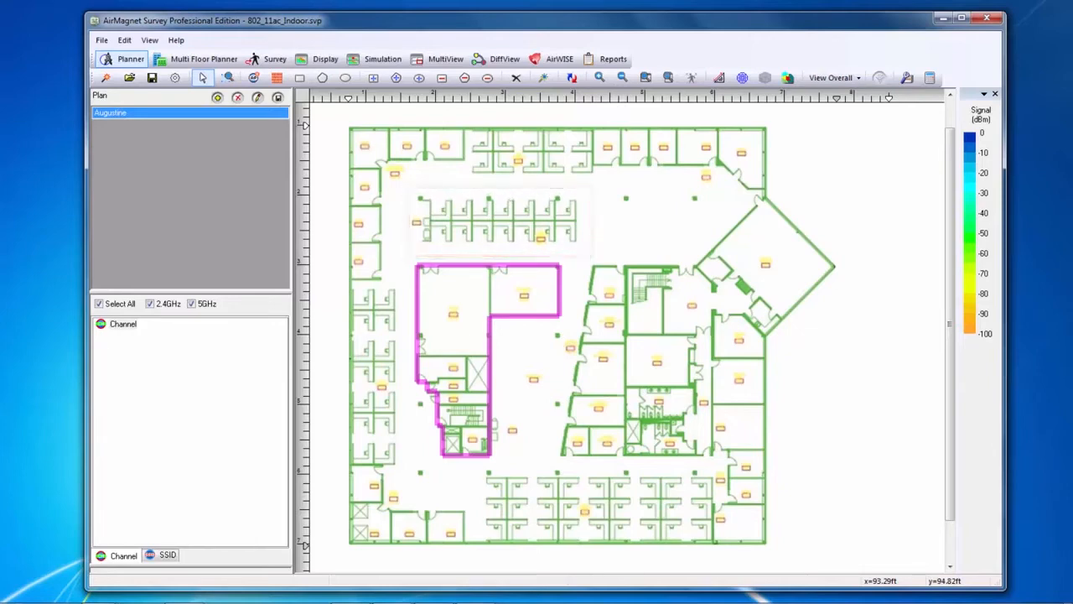
{"action": "mouse_move", "coordinate": [299, 77]}
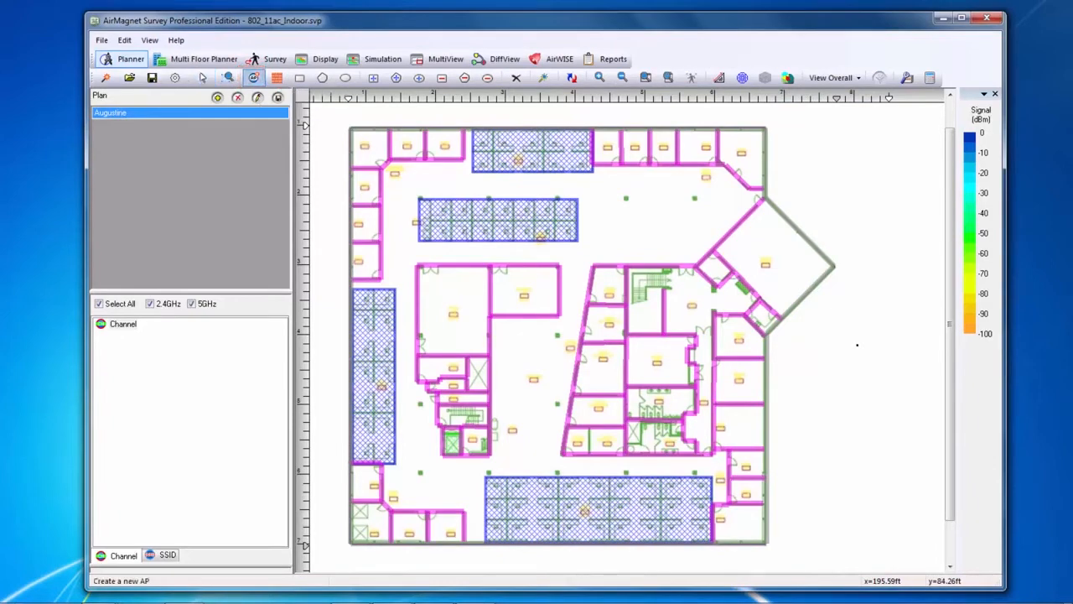
Place AP-1 in the upper open area and bring up its properties.
{"action": "left_click", "coordinate": [686, 201]}
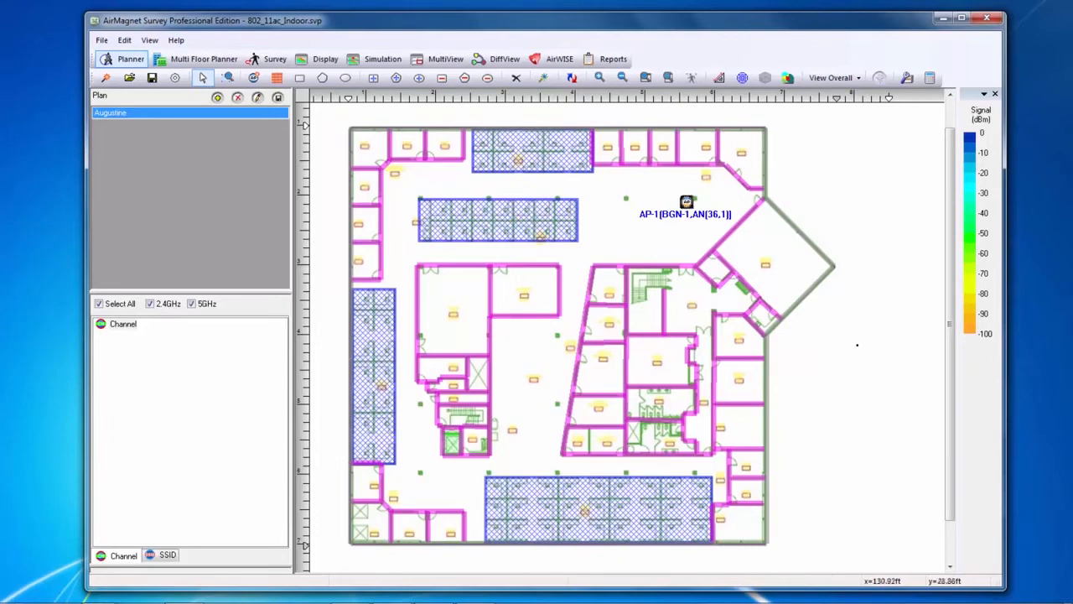
{"action": "right_click", "coordinate": [686, 202]}
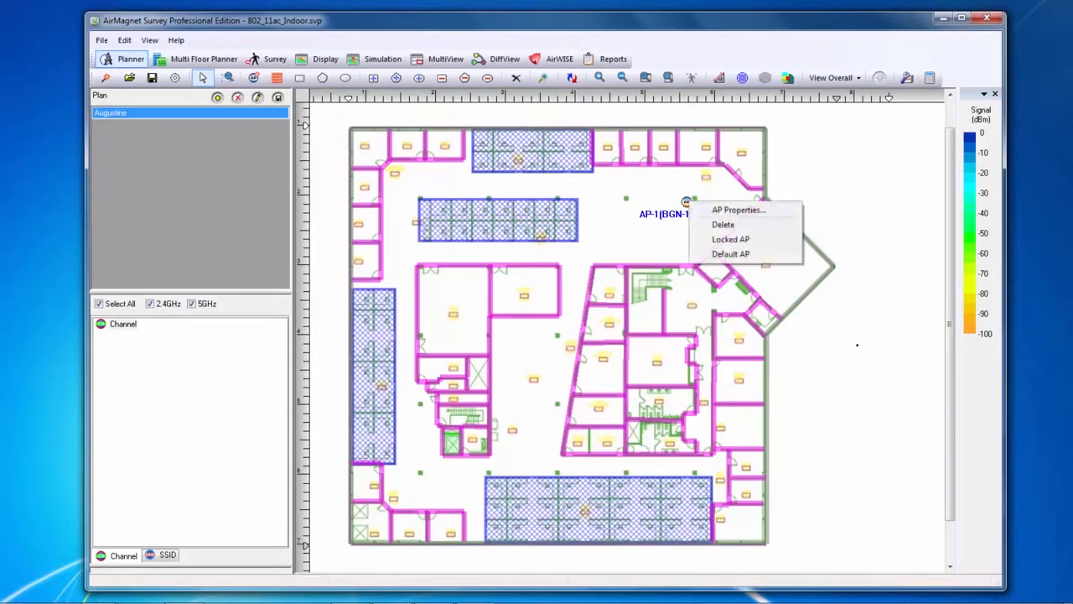
{"action": "left_click", "coordinate": [738, 209]}
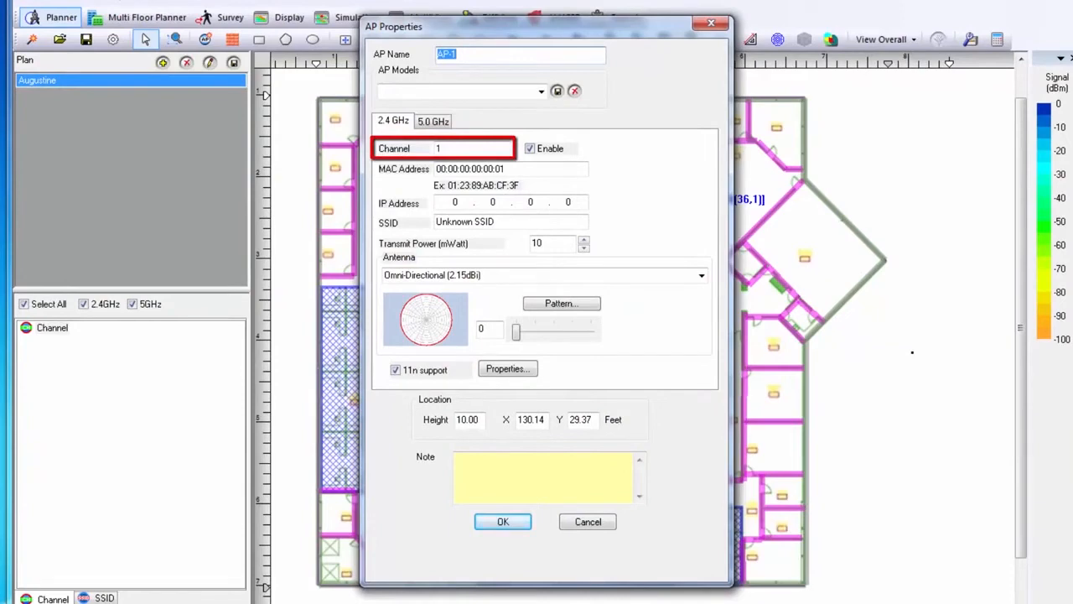
Review AP-1's 2.4 GHz channel 1, omni antenna, and 5 GHz channel 36 settings.
{"action": "left_click", "coordinate": [540, 275]}
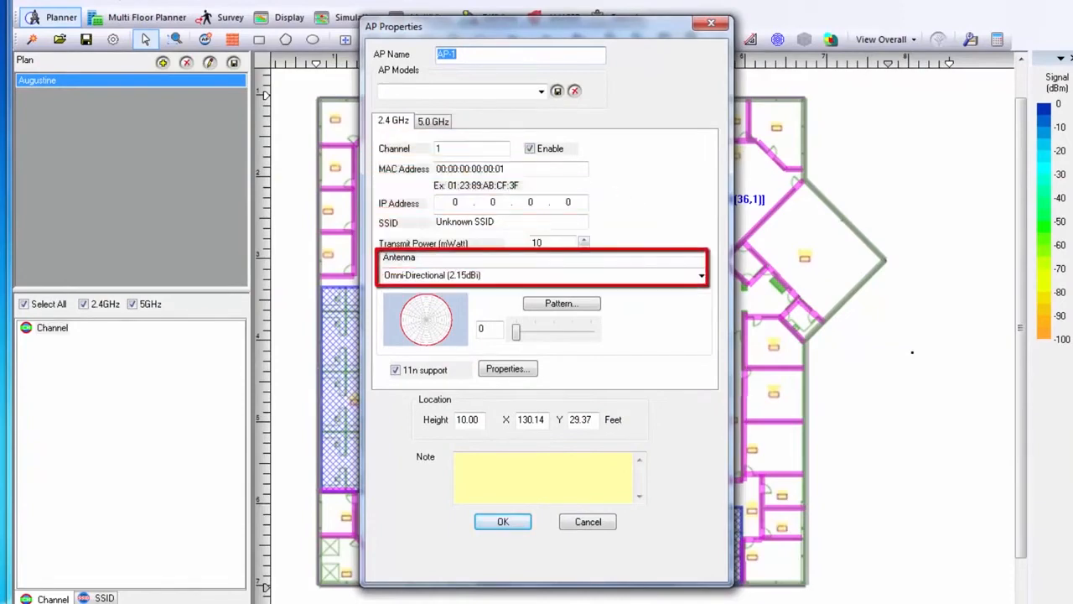
{"action": "left_click", "coordinate": [466, 419]}
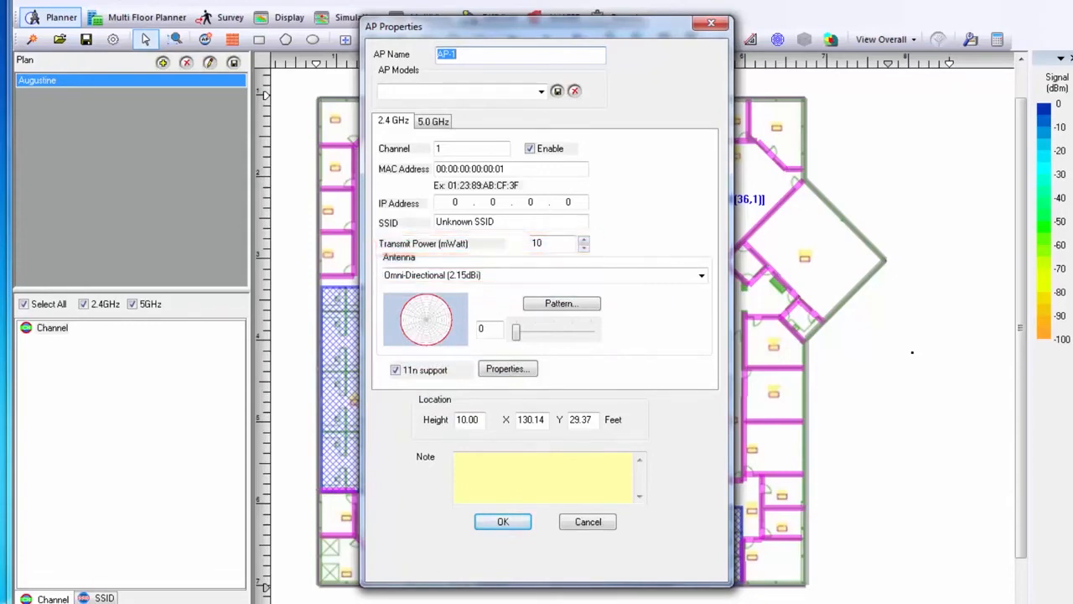
{"action": "left_click", "coordinate": [432, 121]}
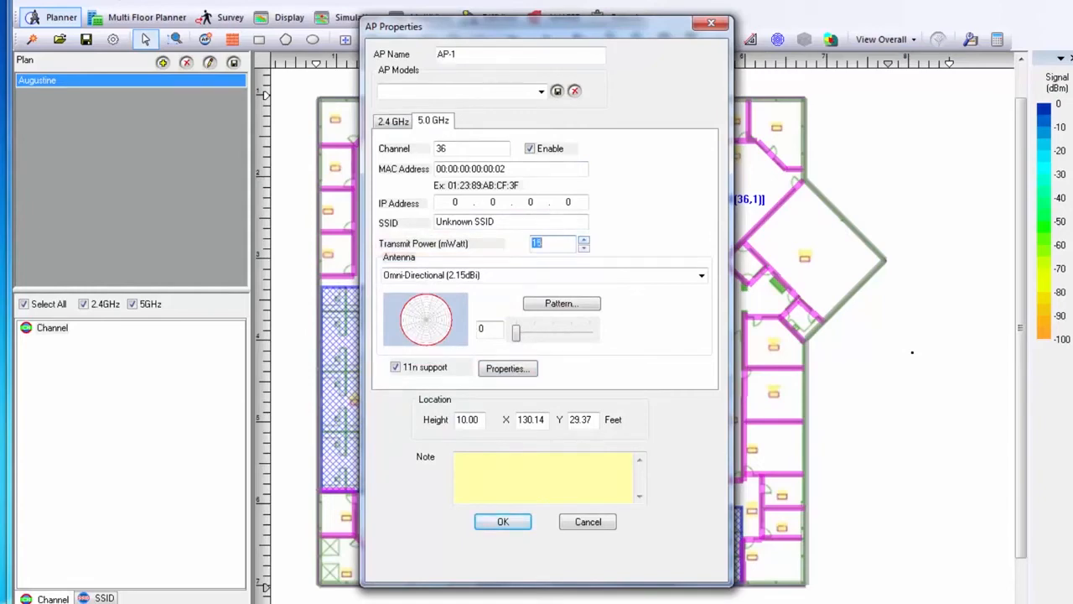
{"action": "left_click", "coordinate": [503, 520]}
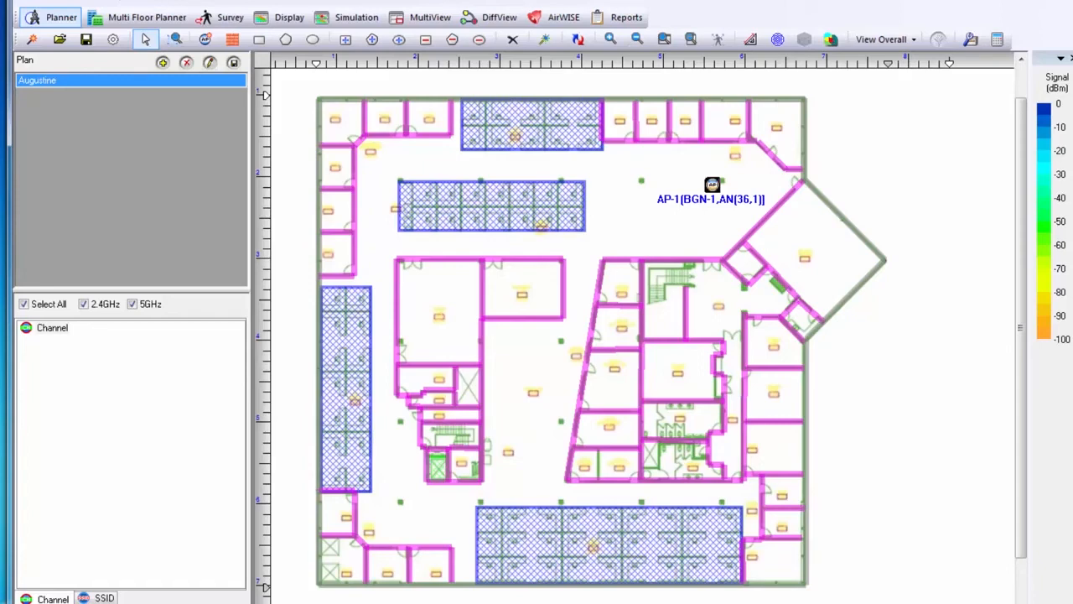
Make AP-1 the default template for new access points.
{"action": "right_click", "coordinate": [712, 185]}
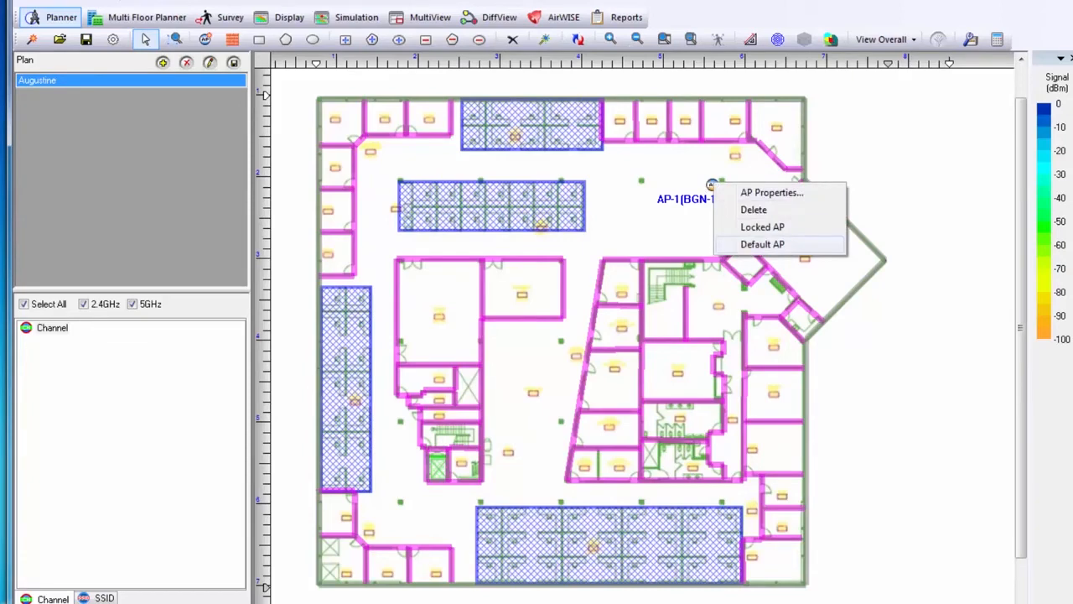
{"action": "left_click", "coordinate": [761, 245]}
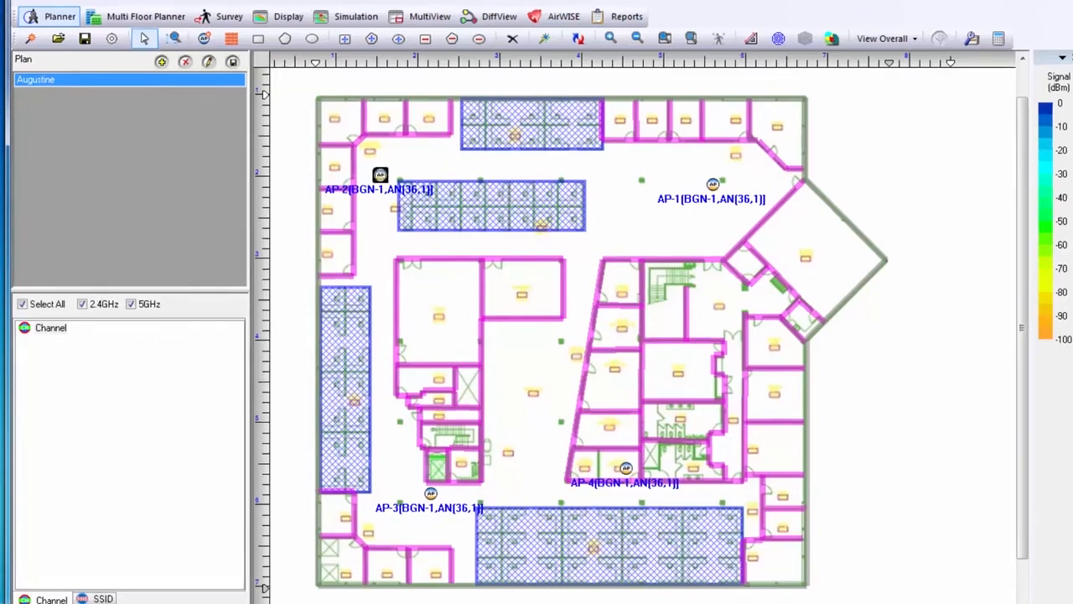
Set AP-2 to channels 6/44, AP-3 to 11/52 and AP-4 to 6/60.
{"action": "double_click", "coordinate": [380, 176]}
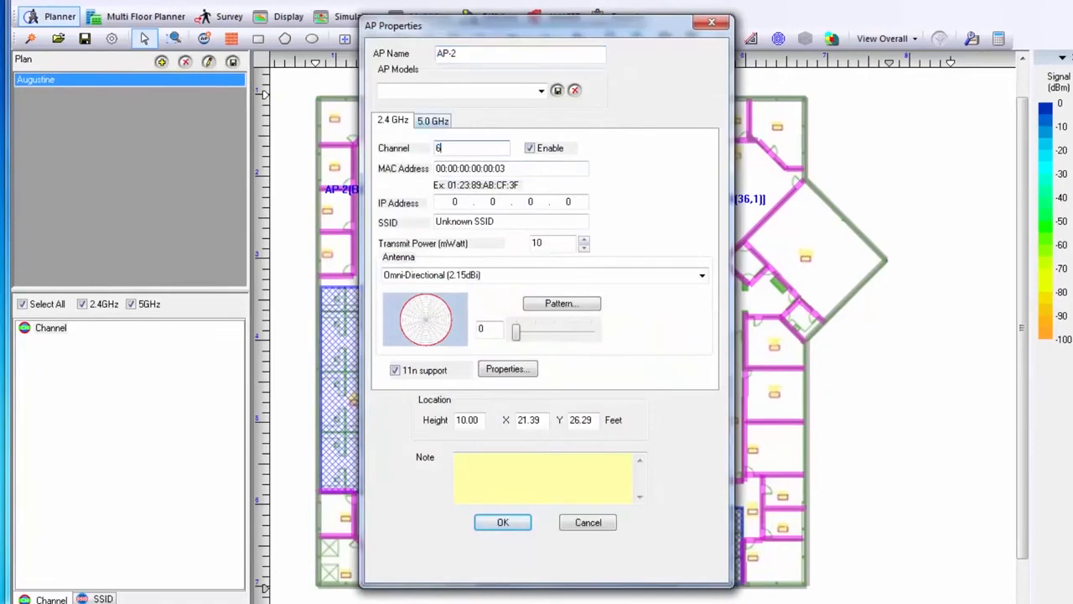
{"action": "left_click", "coordinate": [433, 121]}
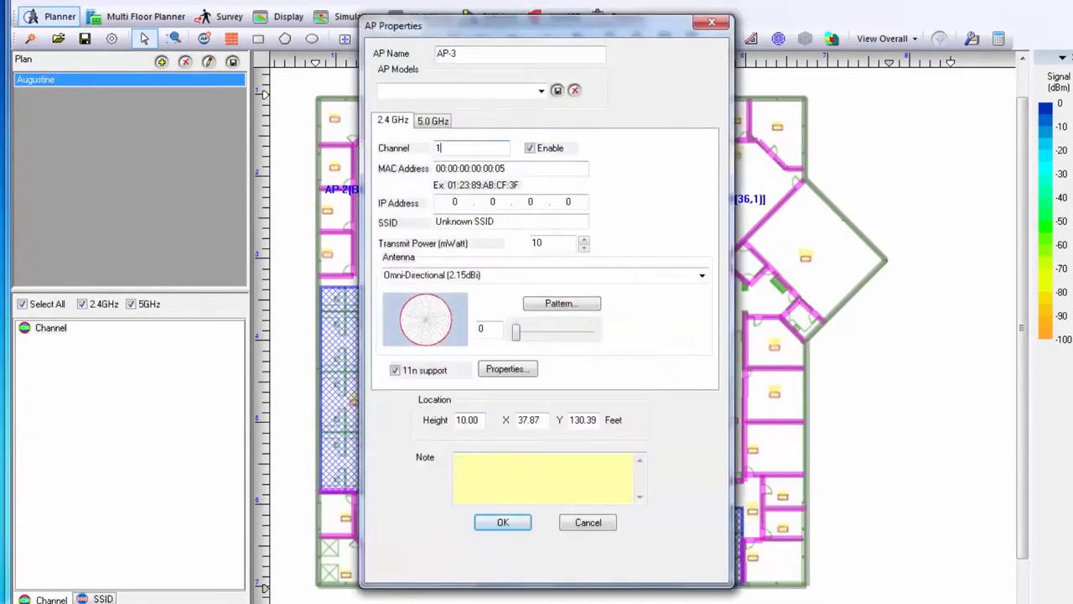
{"action": "left_click", "coordinate": [433, 121]}
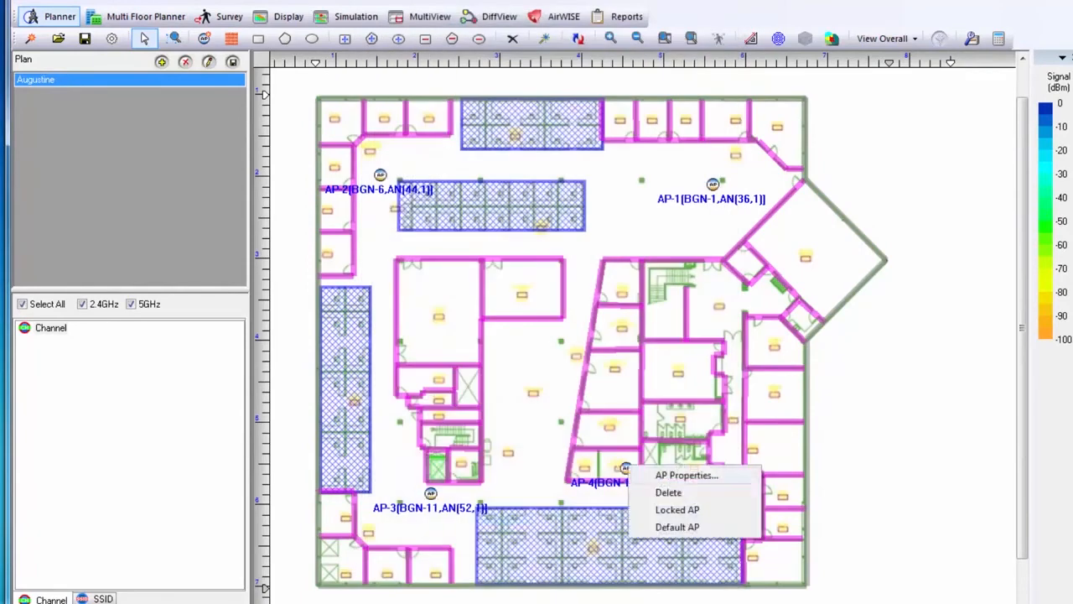
{"action": "left_click", "coordinate": [686, 475]}
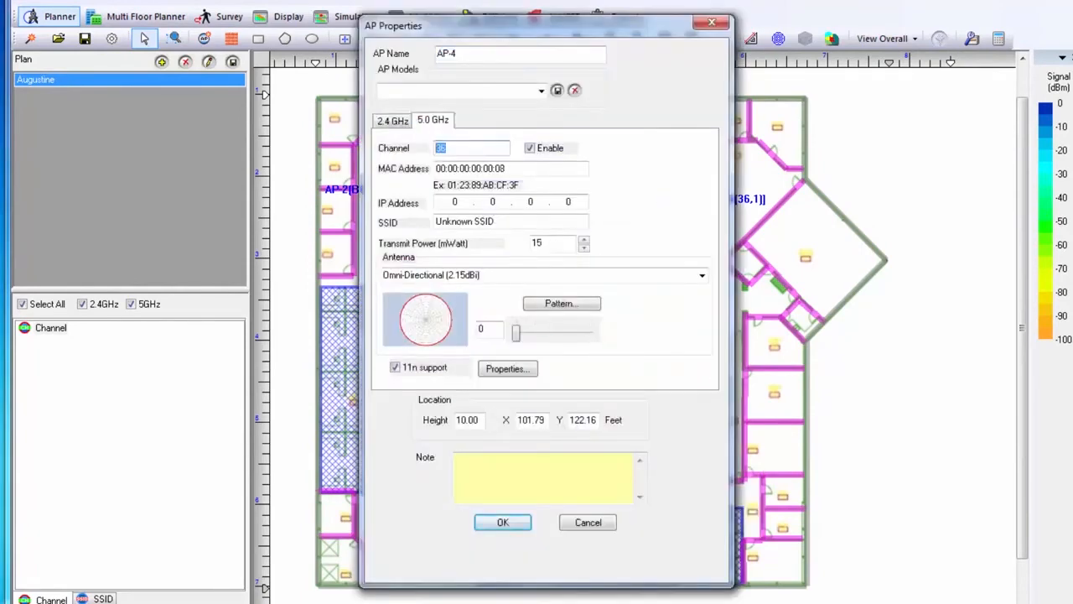
{"action": "left_click", "coordinate": [504, 522]}
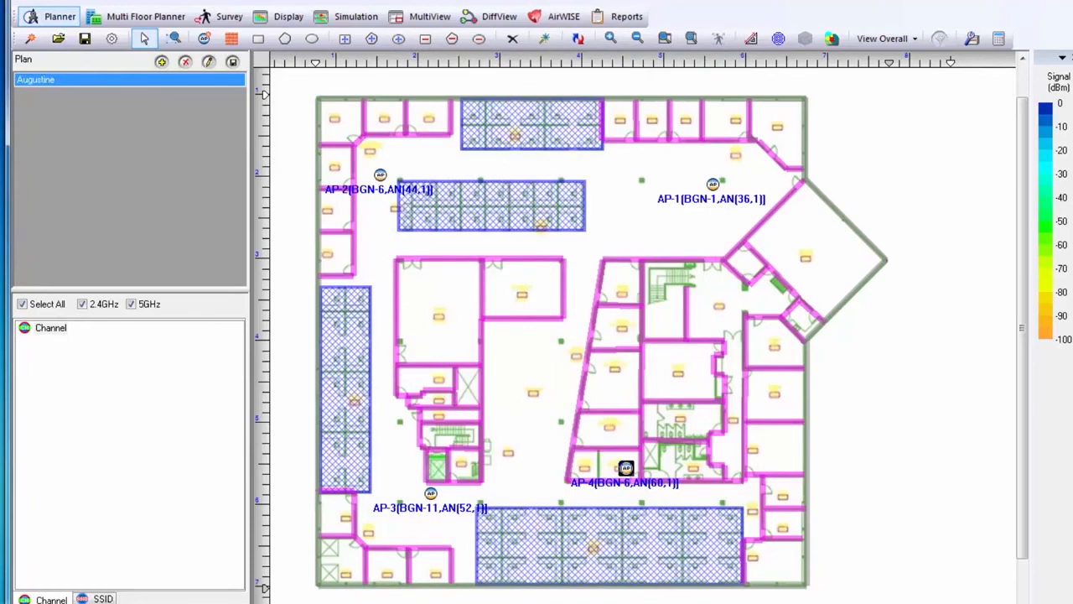
{"action": "left_click", "coordinate": [577, 38]}
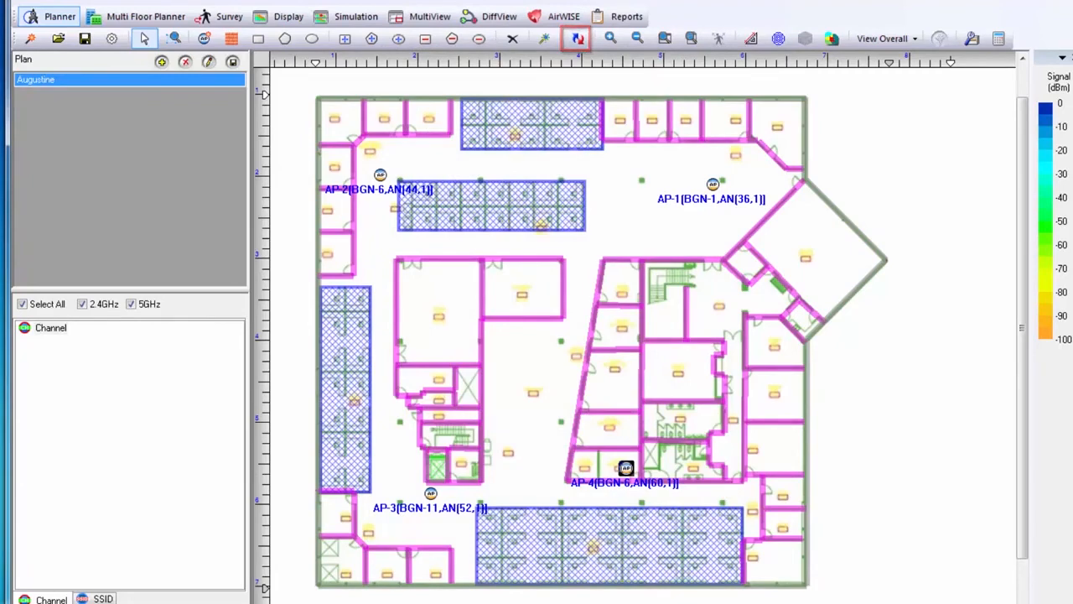
Simulate the signal heatmap and toggle channel visibility, ending with all channels shown.
{"action": "left_click", "coordinate": [577, 38]}
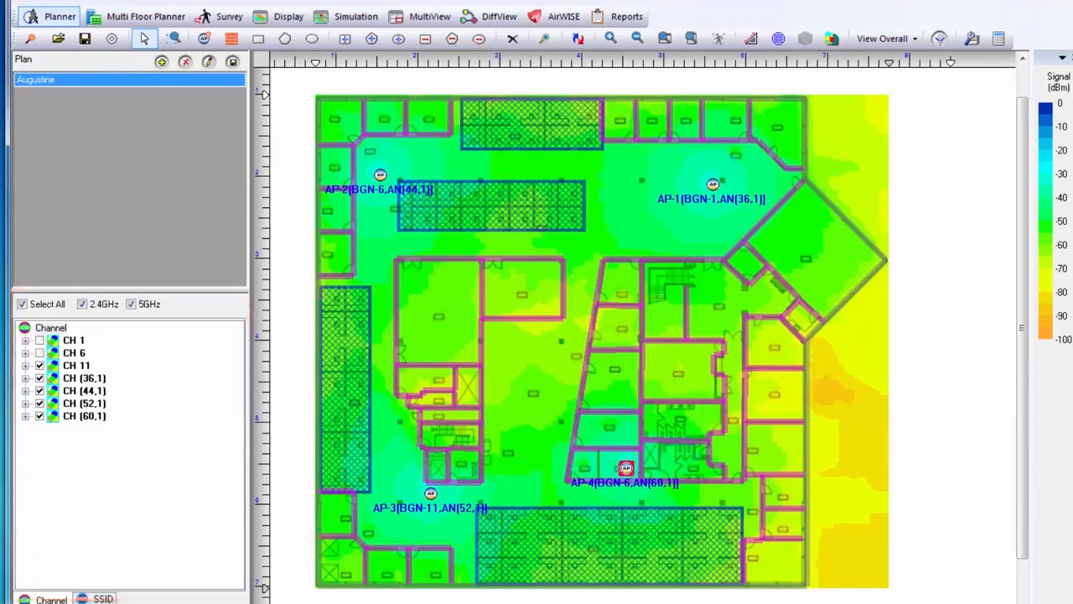
{"action": "left_click", "coordinate": [39, 379]}
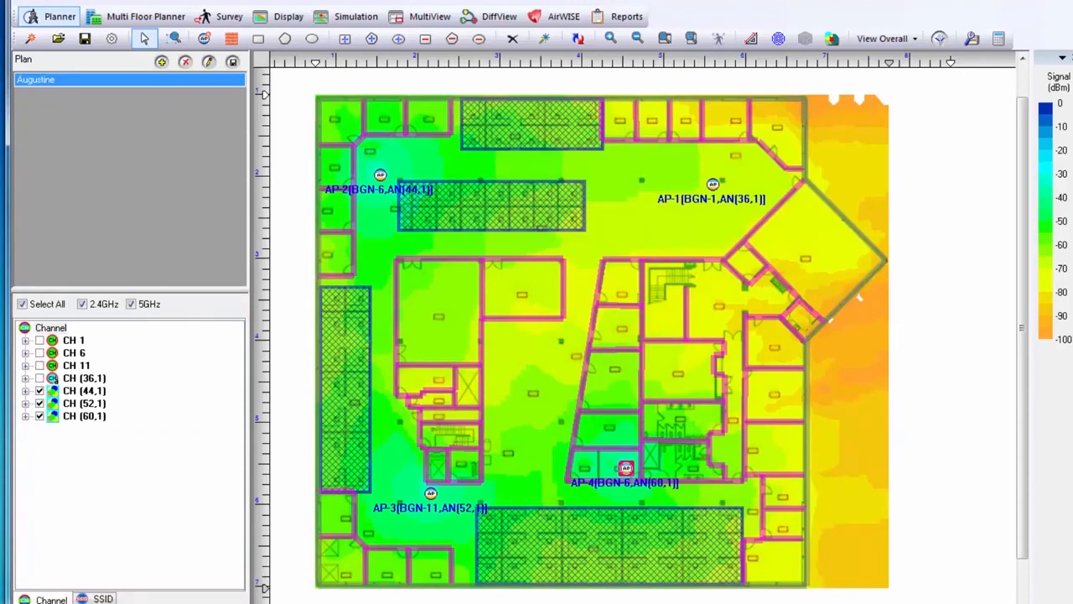
{"action": "left_click", "coordinate": [39, 379]}
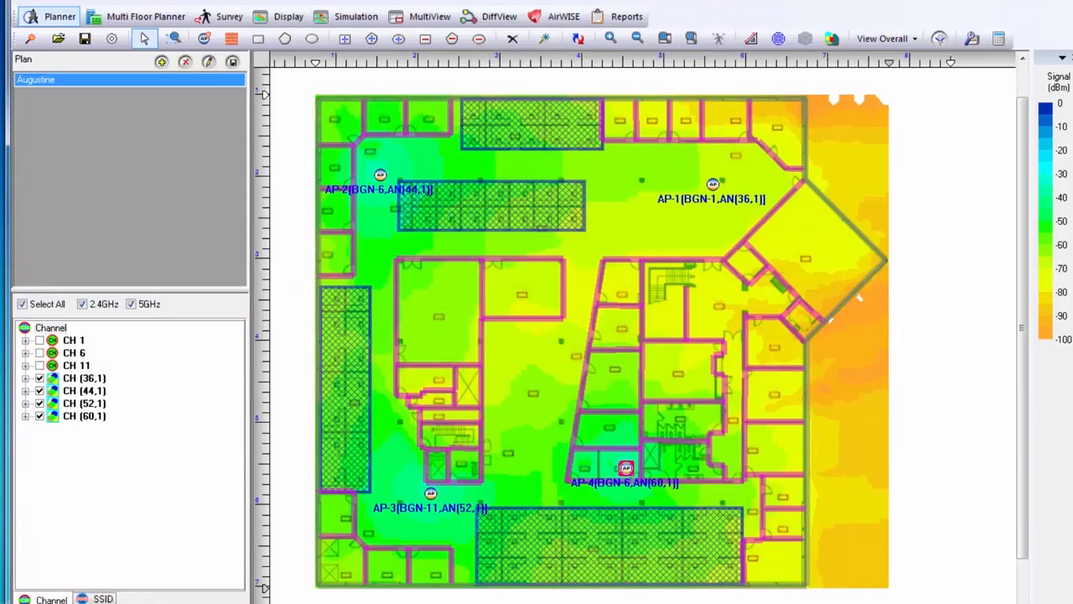
{"action": "left_click", "coordinate": [39, 366]}
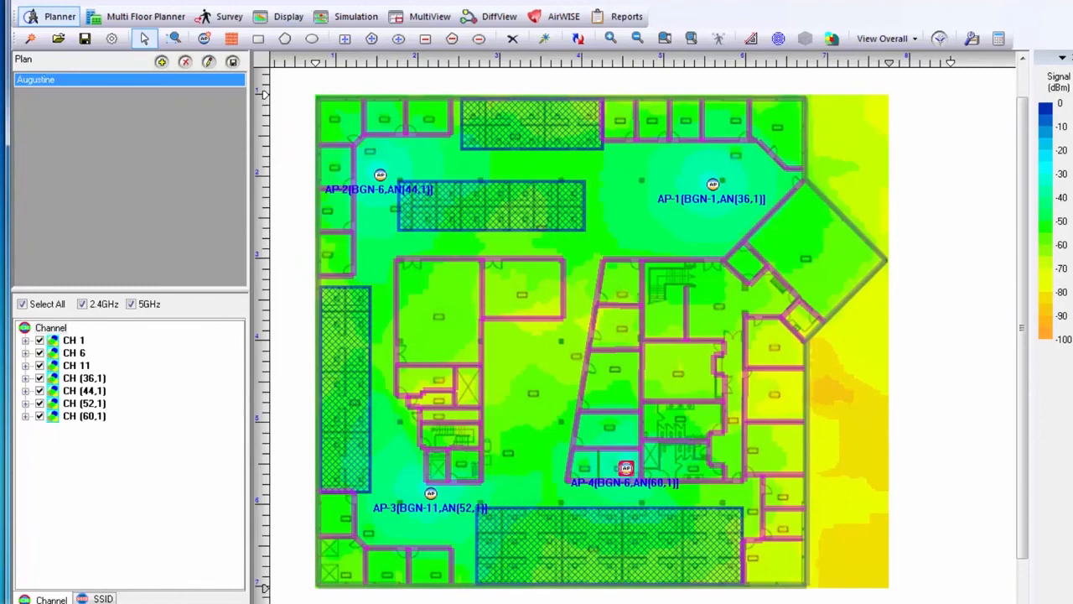
Run the AirWISE requirements check and view Signal Coverage, passing at 95.6%.
{"action": "left_click", "coordinate": [563, 17]}
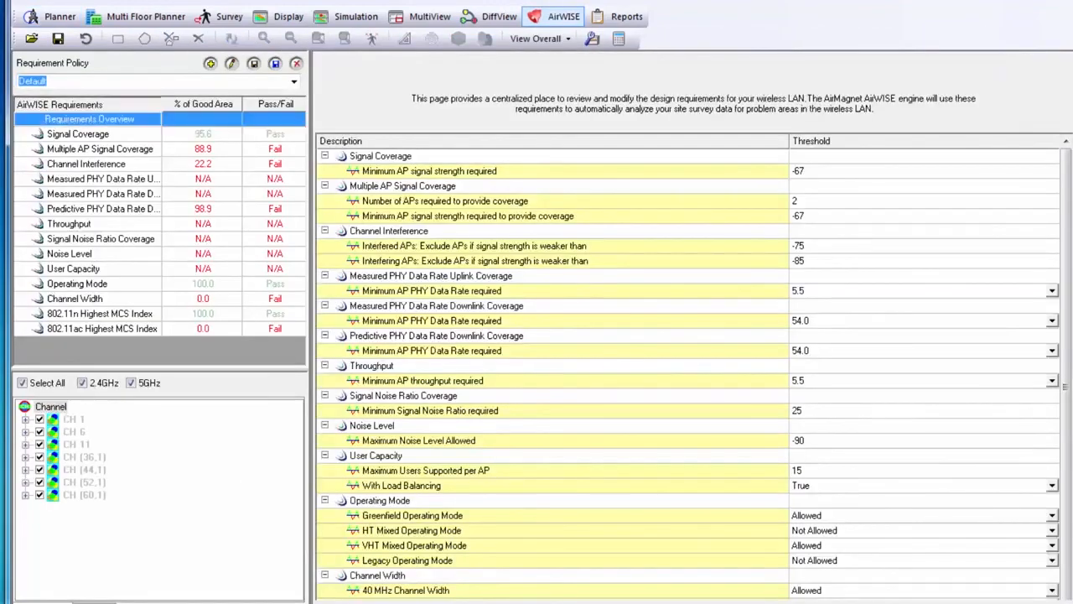
{"action": "left_click", "coordinate": [77, 134]}
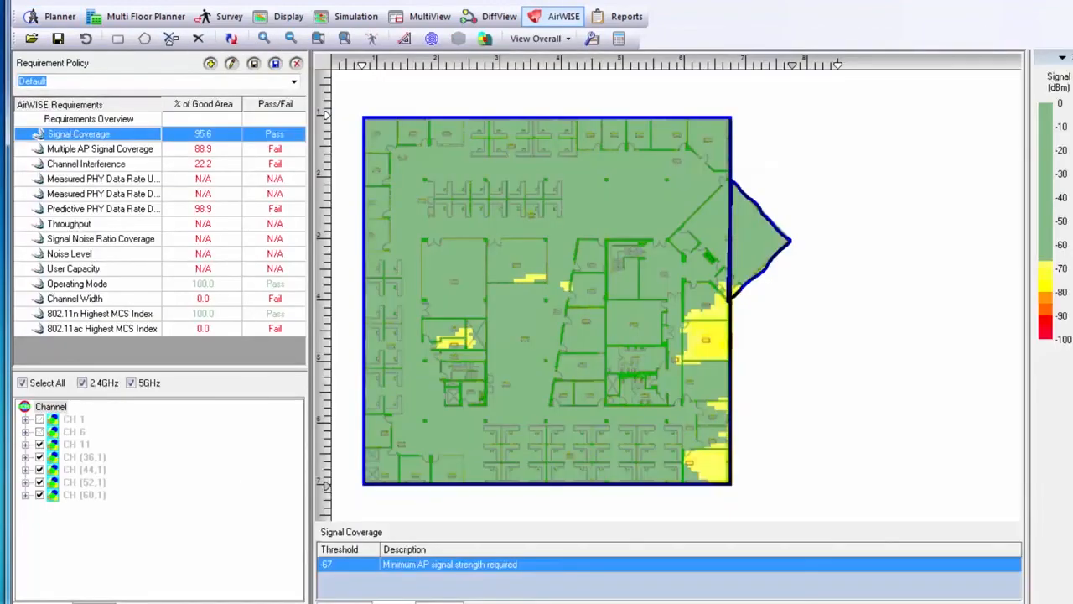